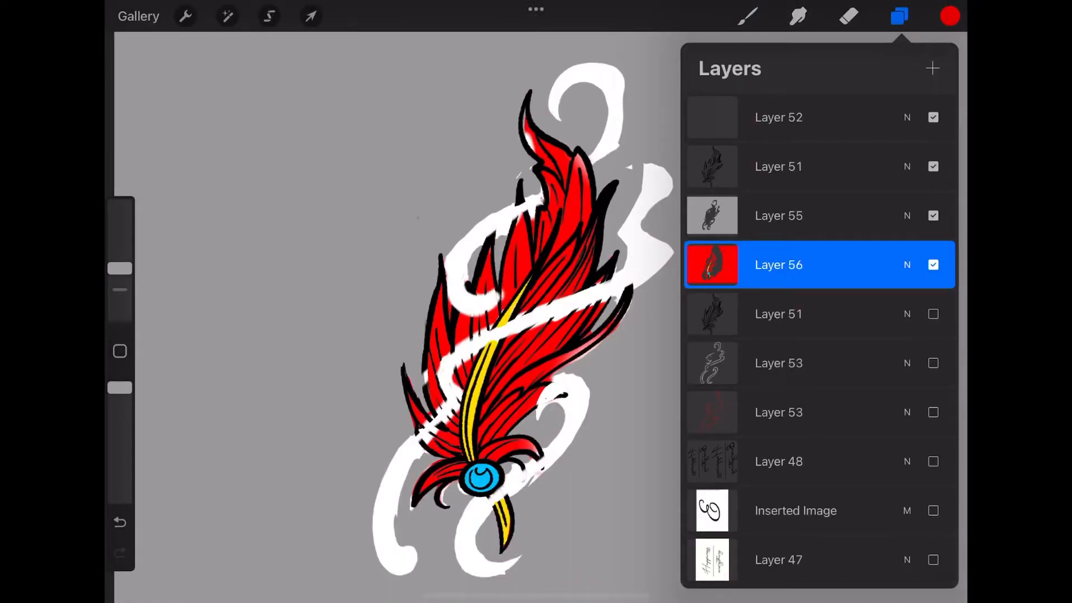
Step: Add Layer 57 above the feather colours and start painting white bead highlights
click(932, 68)
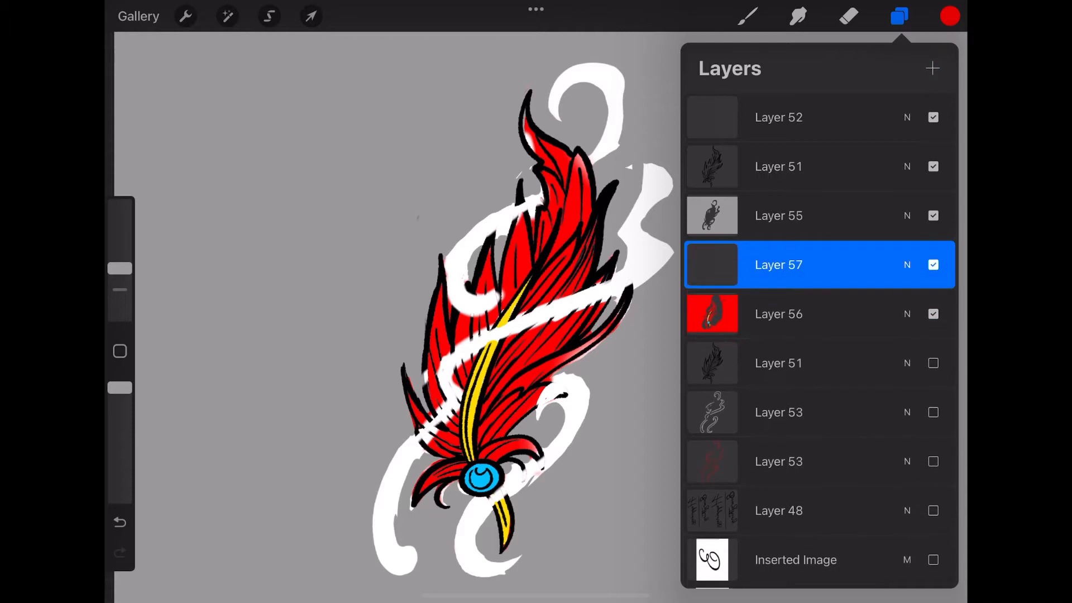
click(268, 16)
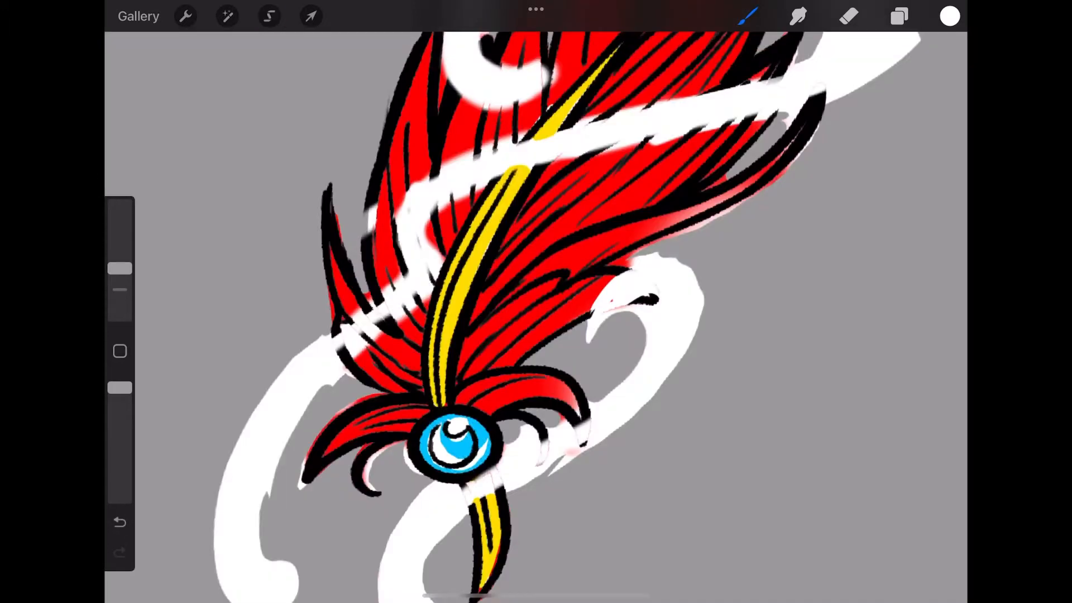
Step: Erase stray edges of the white bead highlight, then show the layer list
click(899, 16)
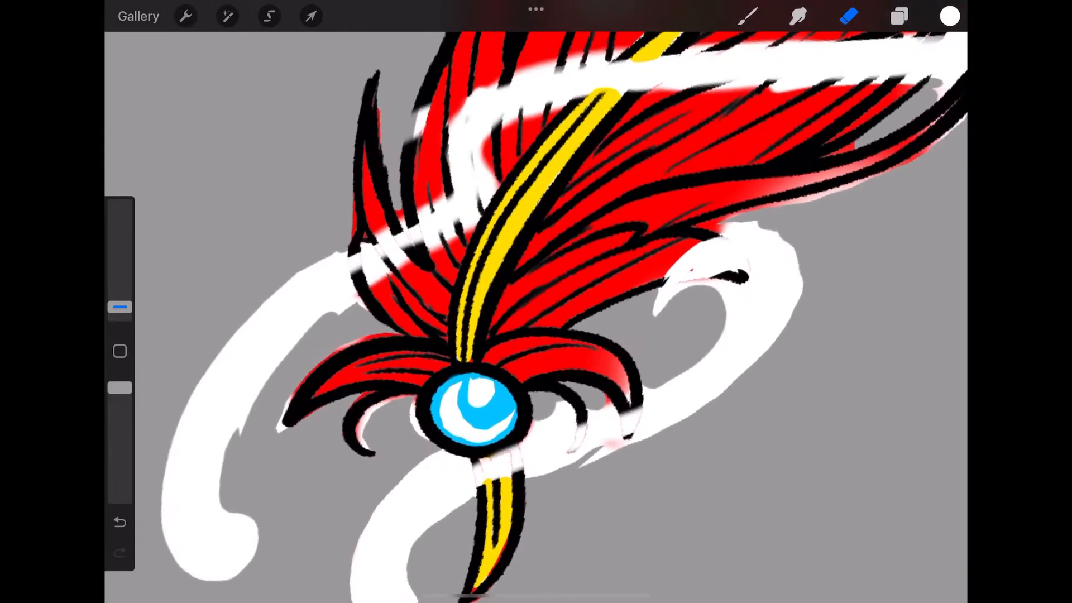
click(899, 16)
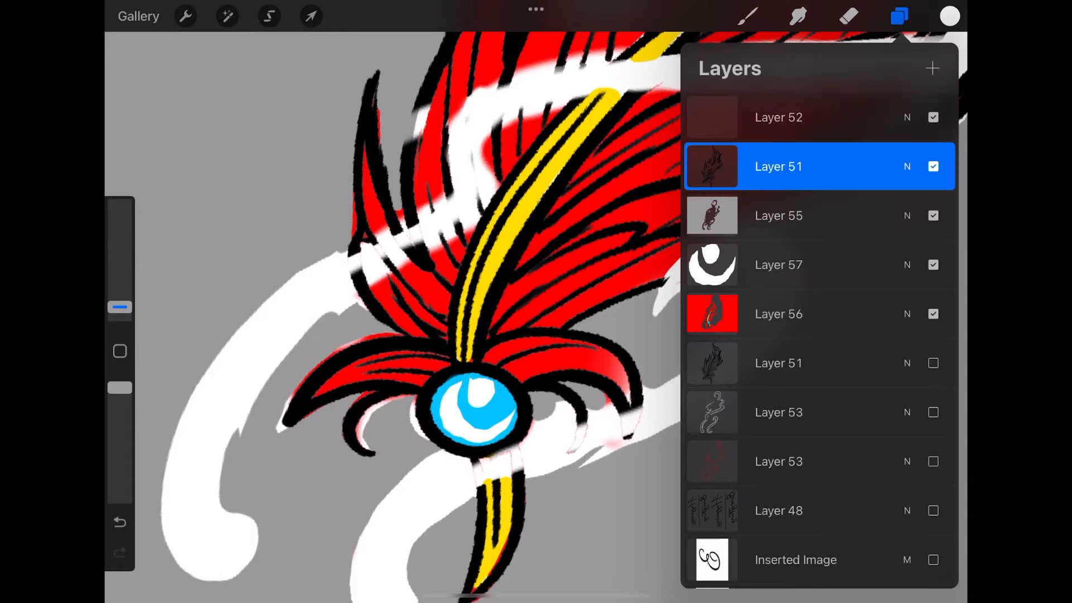
Step: Add Layer 58 and pick a dark teal to shade the blue bead
click(932, 67)
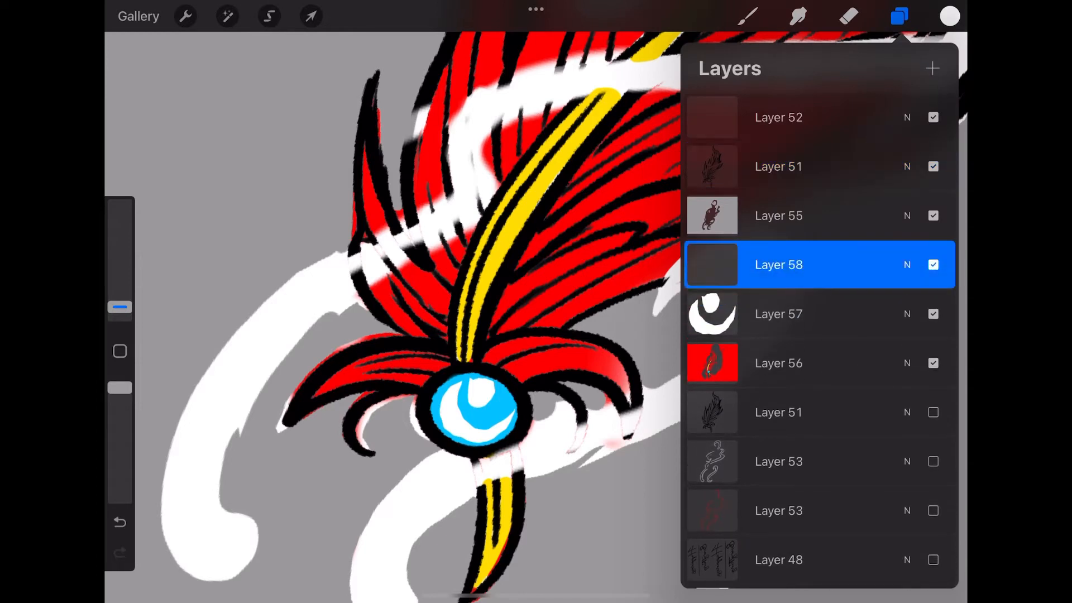
click(847, 15)
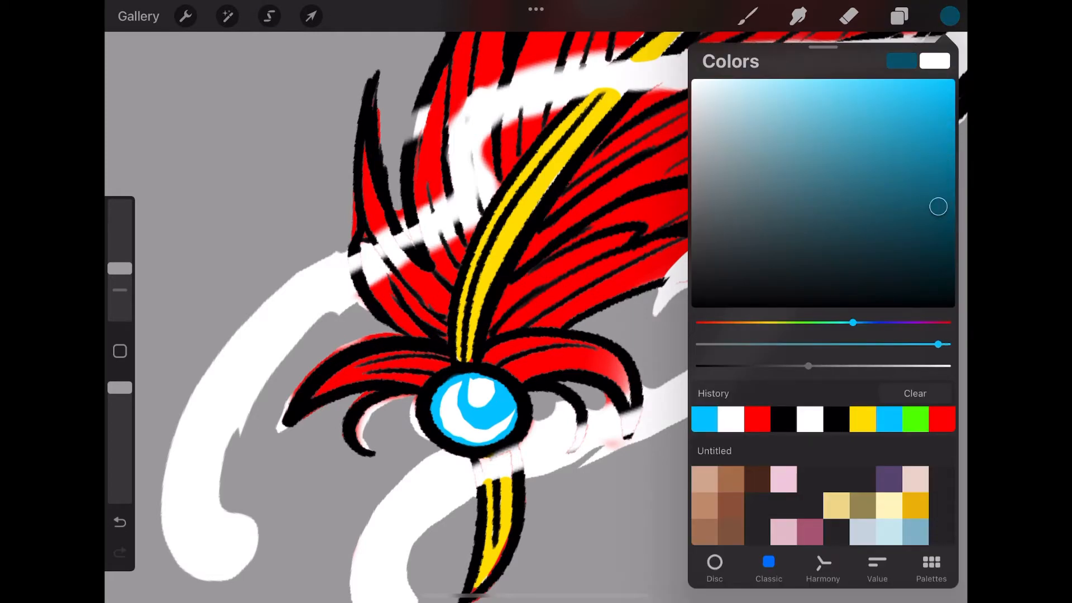
click(268, 16)
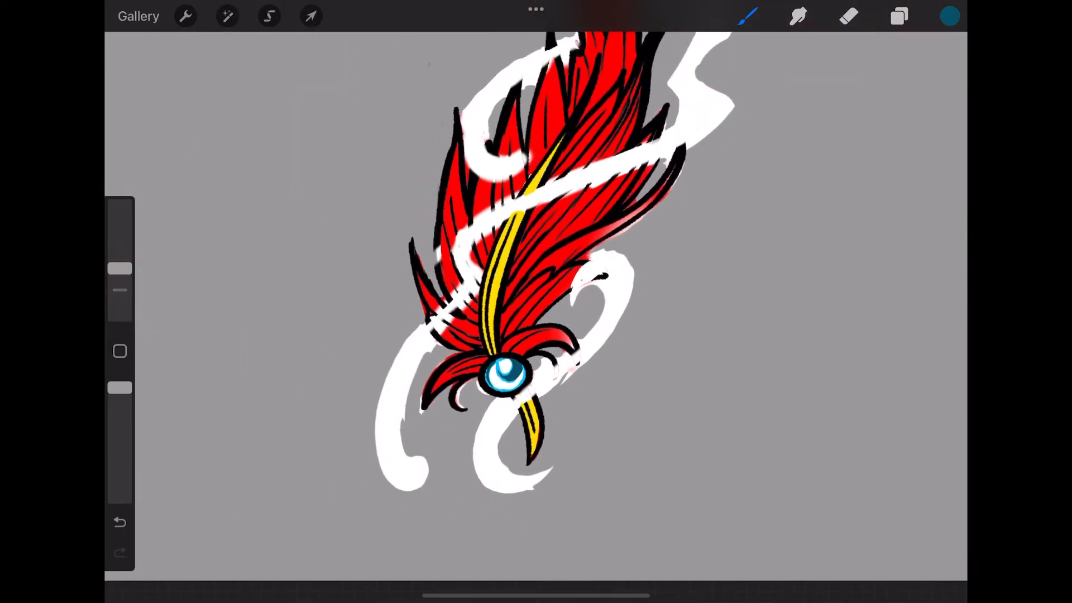
click(949, 16)
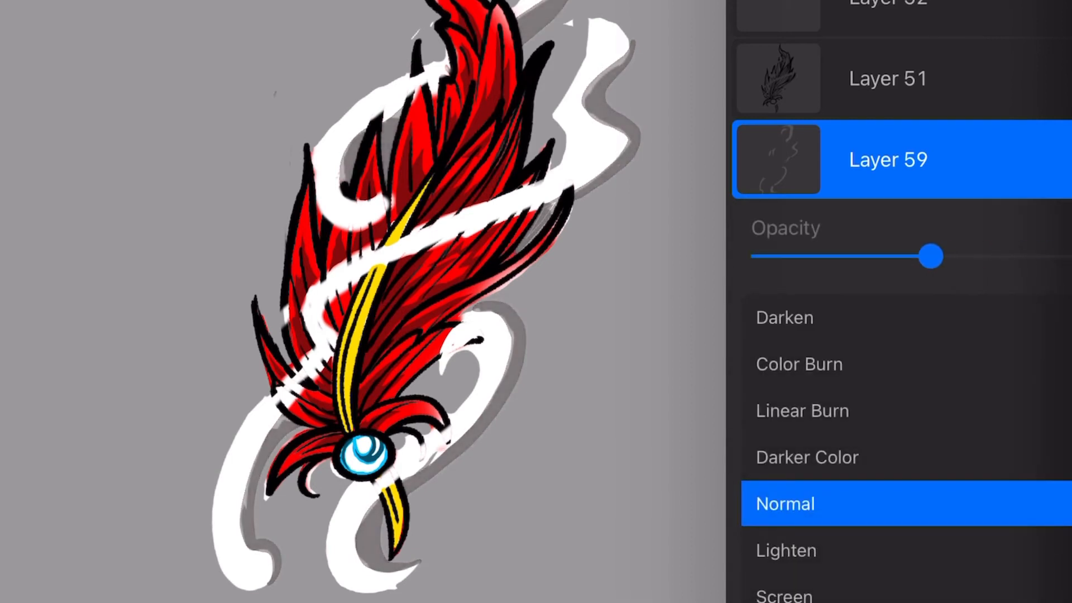
Step: Lower the opacity of the gray swirl-shadow layer so the shadows look soft
drag(933, 255, 898, 256)
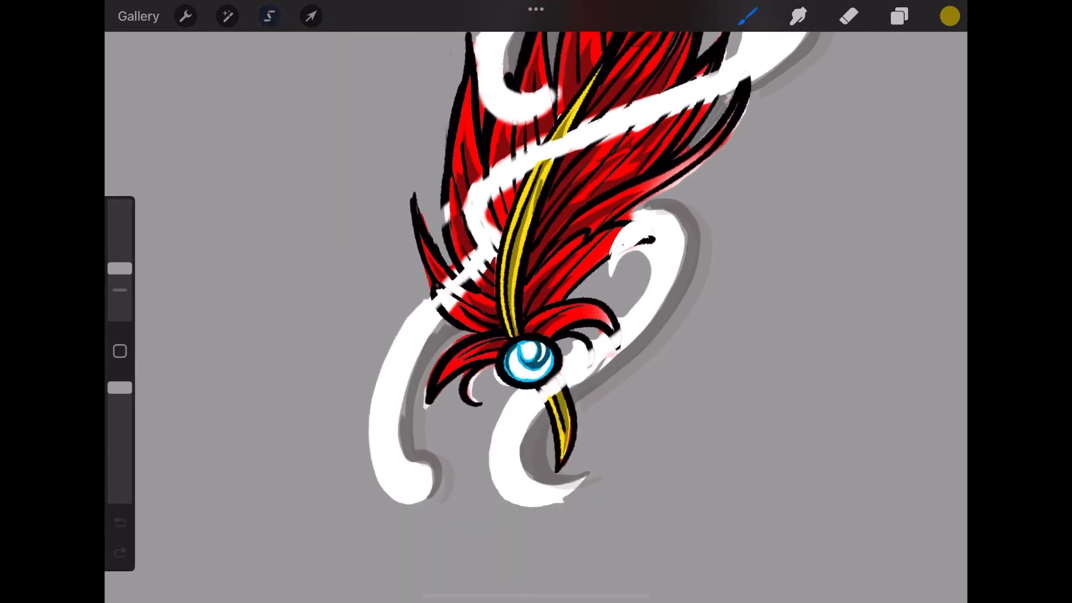
Step: Start a freehand selection tracing along the feather's yellow quill
click(269, 15)
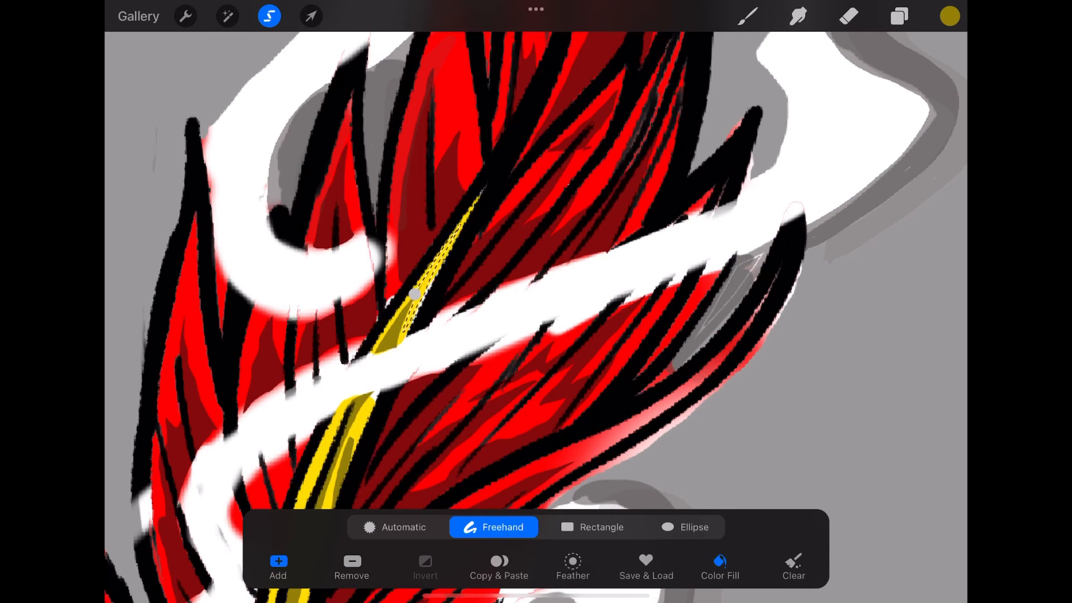